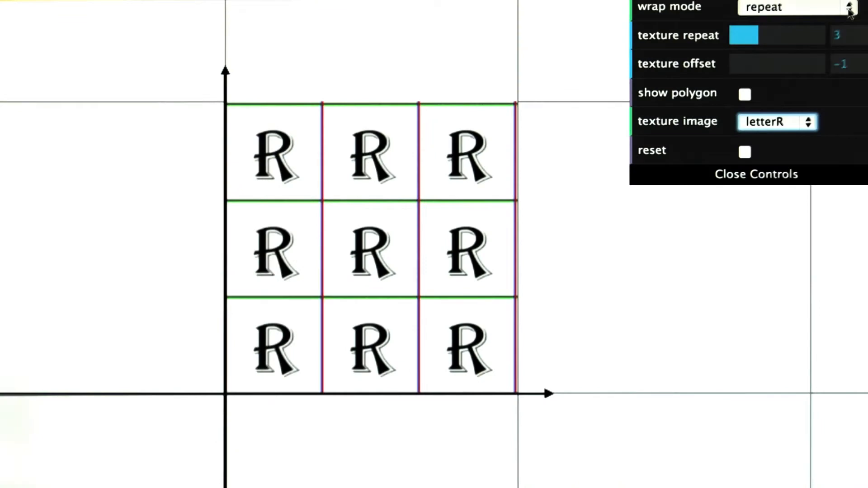
# - Check the wrap mode list and make a first adjustment to the texture repeat count
pyautogui.click(795, 7)
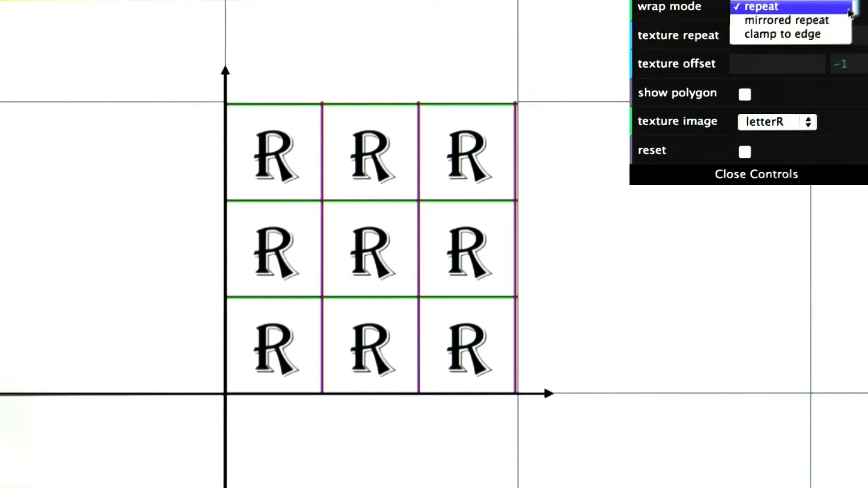
pyautogui.click(762, 6)
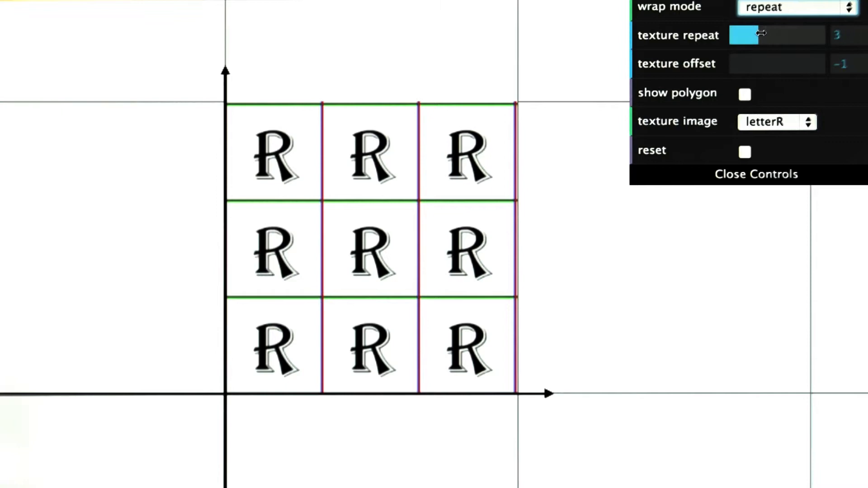
pyautogui.moveTo(753, 35); pyautogui.dragTo(742, 35)
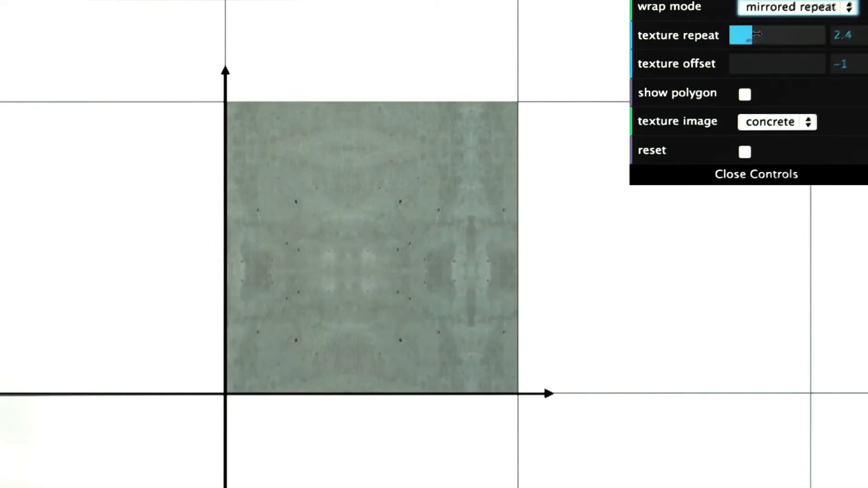
# - Switch the texture image to letterR and raise the repeat count to about 4.9
pyautogui.click(777, 122)
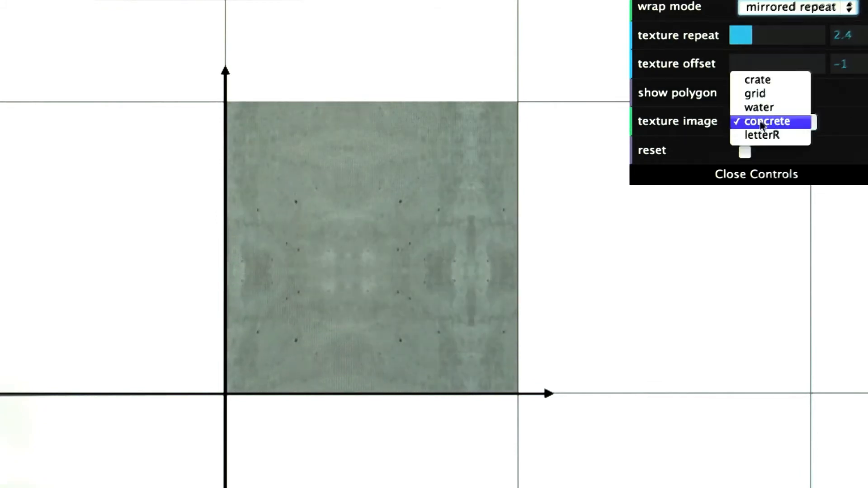
pyautogui.click(762, 135)
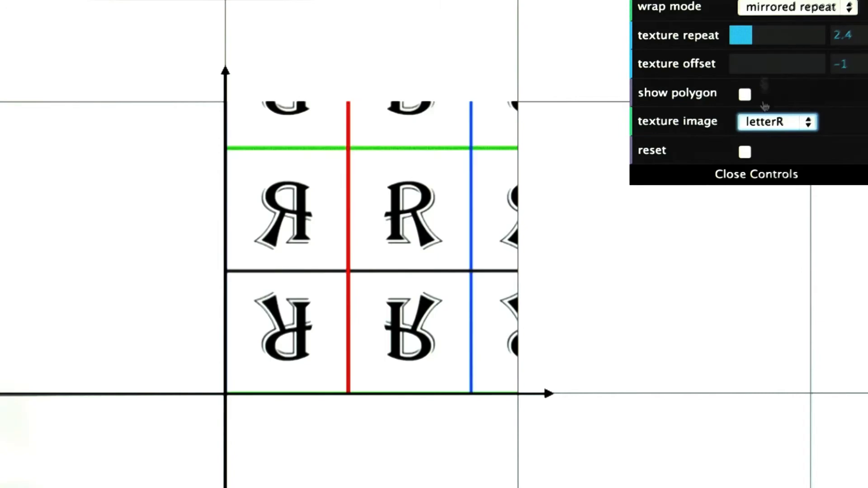
pyautogui.moveTo(742, 34); pyautogui.dragTo(768, 34)
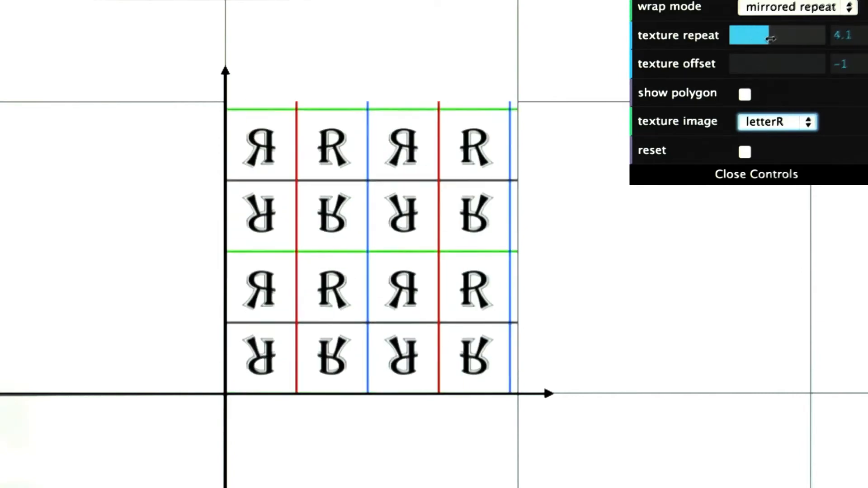
pyautogui.moveTo(767, 35); pyautogui.dragTo(776, 35)
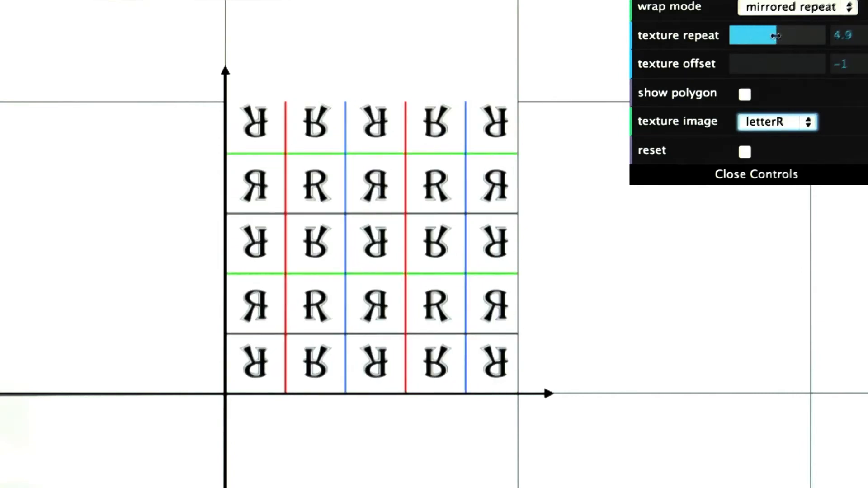